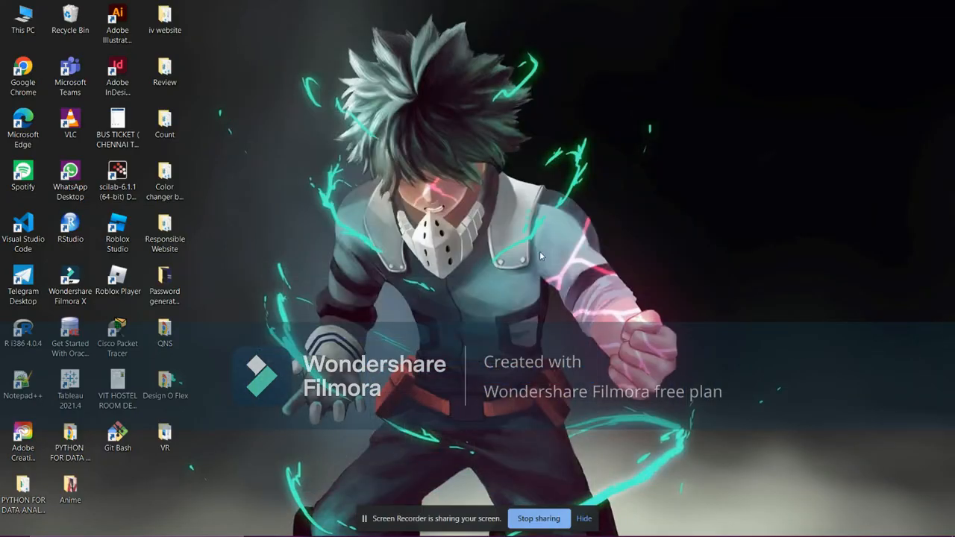
pyautogui.moveTo(444, 351)
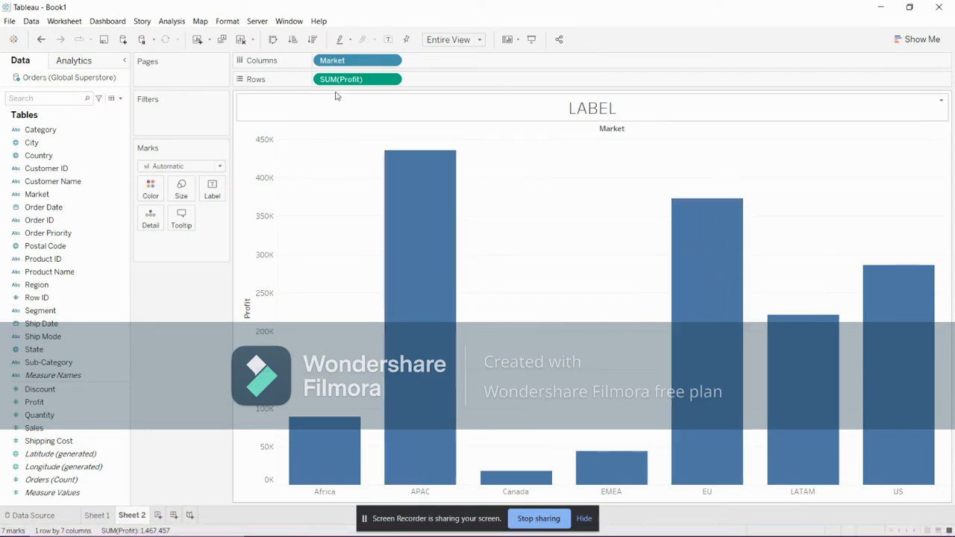
pyautogui.moveTo(471, 217)
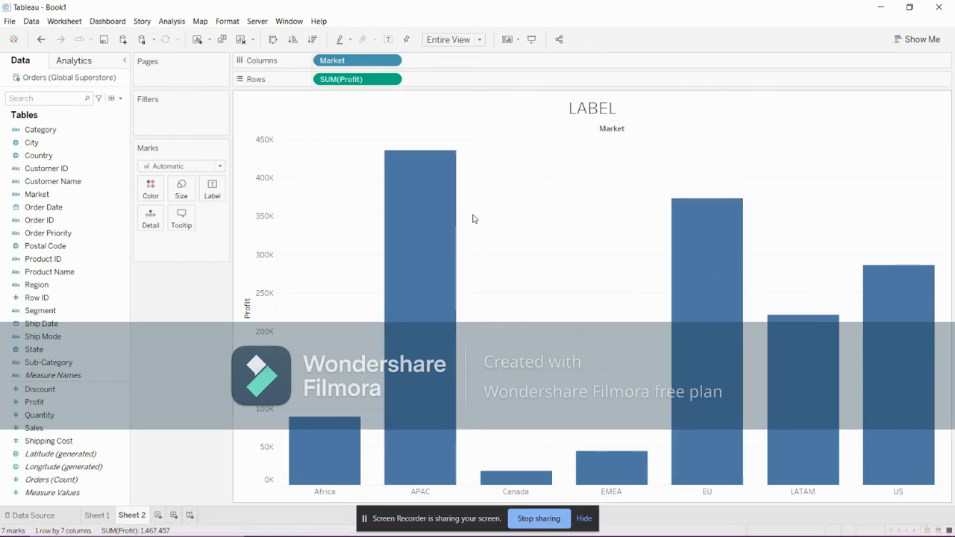
pyautogui.moveTo(590, 273)
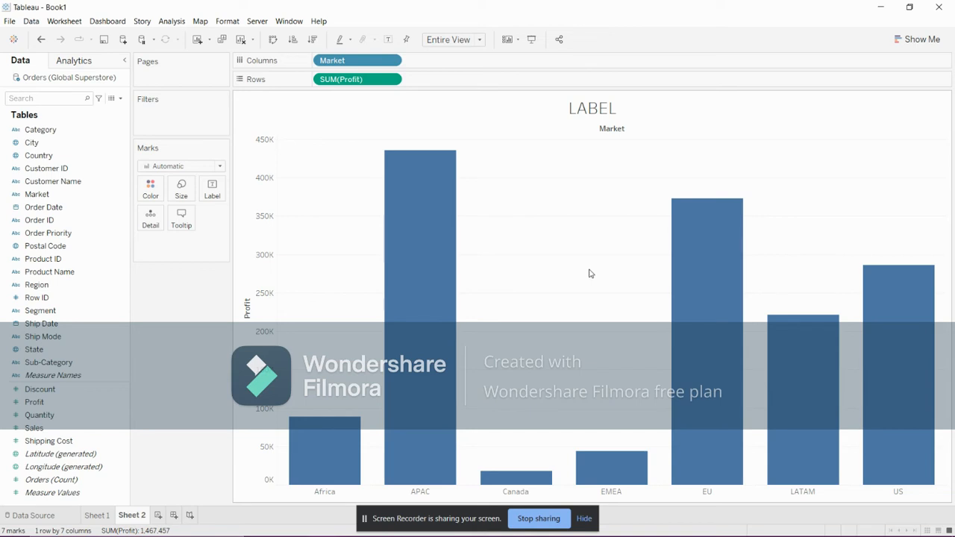
pyautogui.moveTo(409, 382)
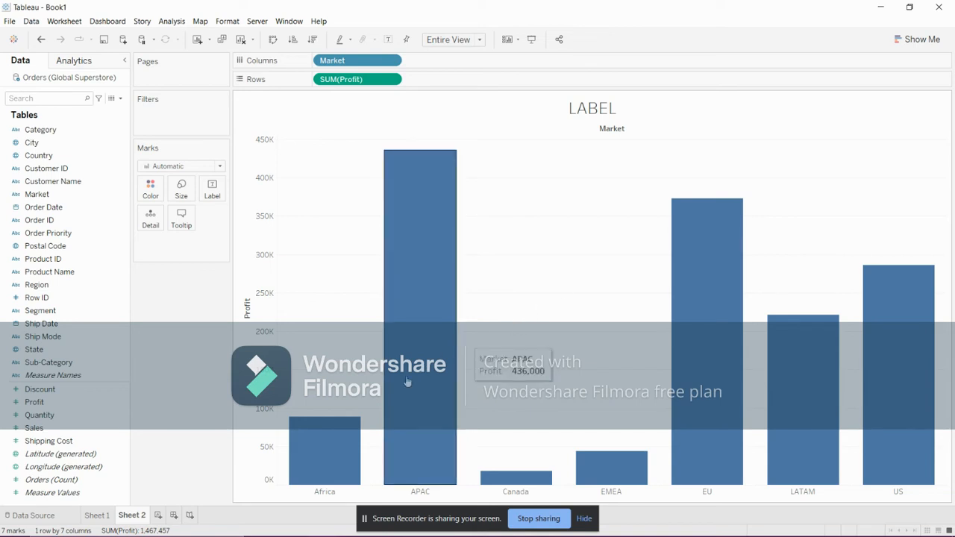
pyautogui.moveTo(650, 335)
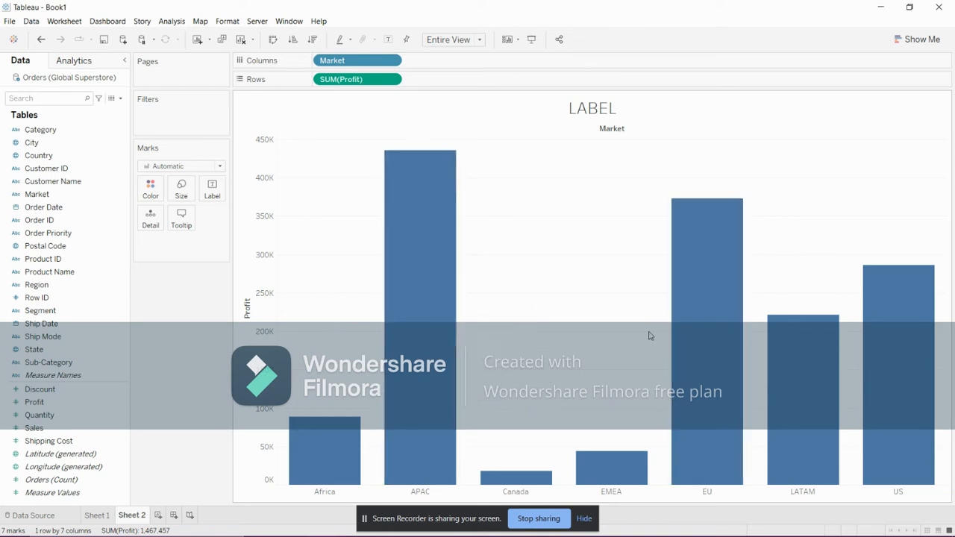
pyautogui.moveTo(499, 447)
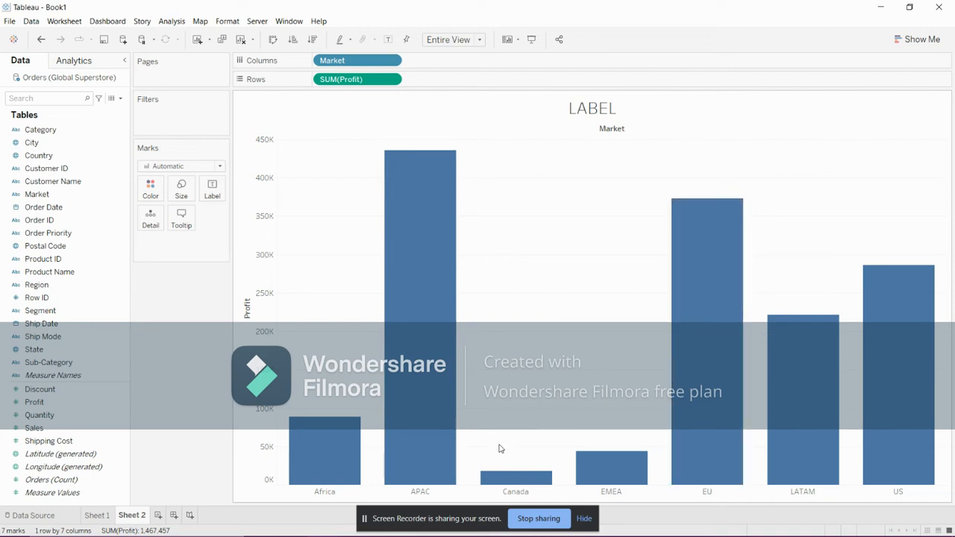
pyautogui.moveTo(515, 478)
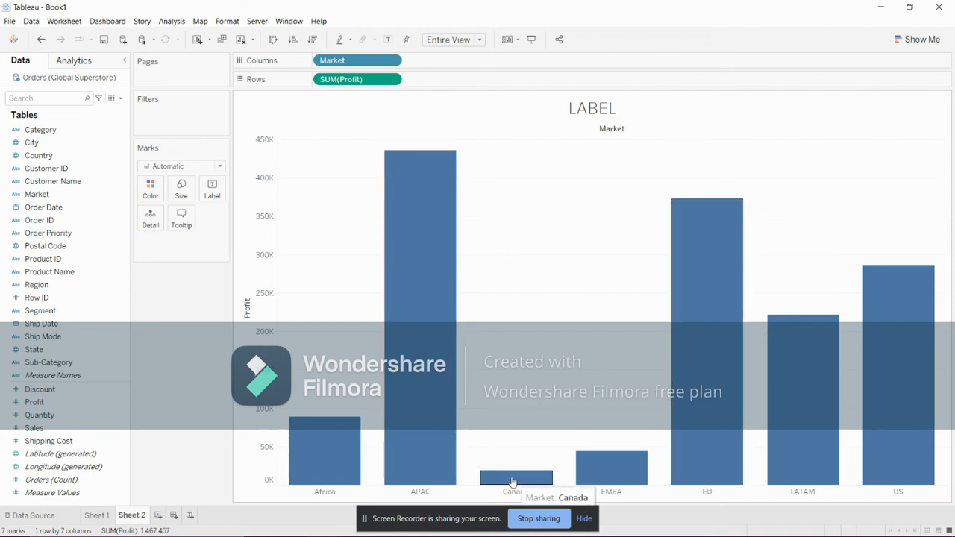
pyautogui.moveTo(582, 308)
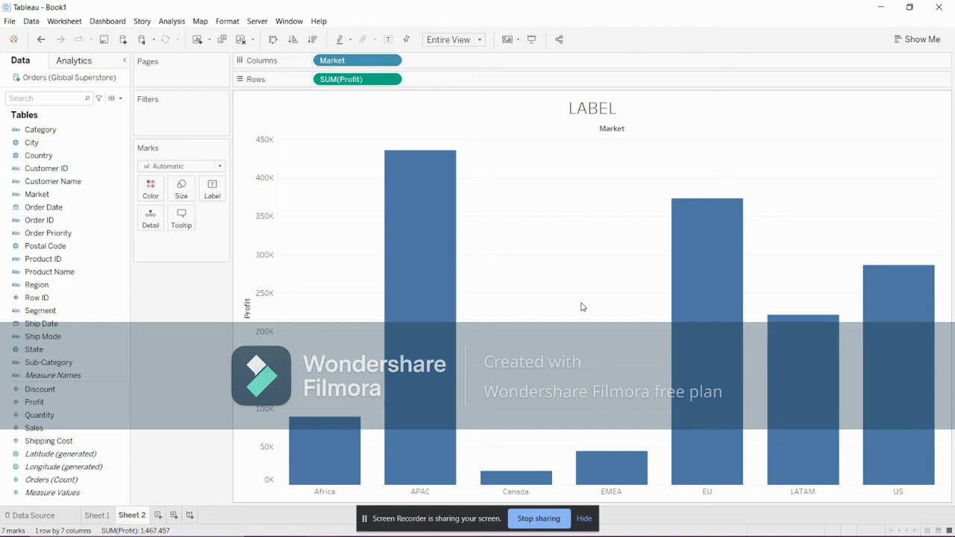
pyautogui.moveTo(516, 205)
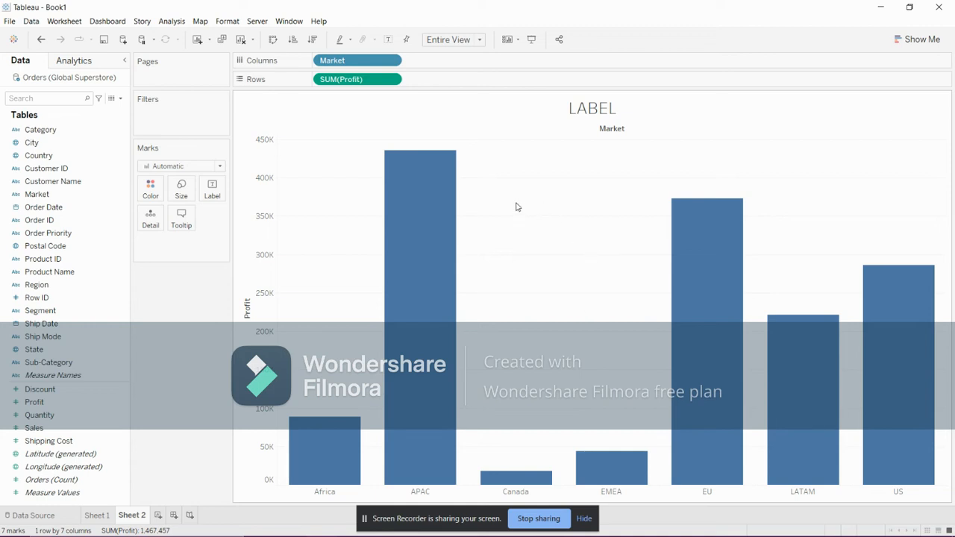
pyautogui.moveTo(564, 274)
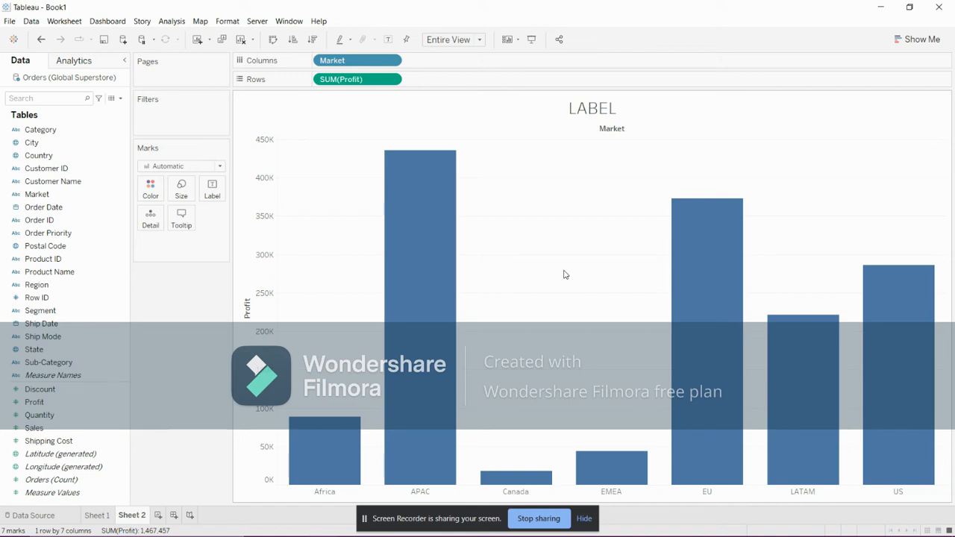
pyautogui.moveTo(469, 185)
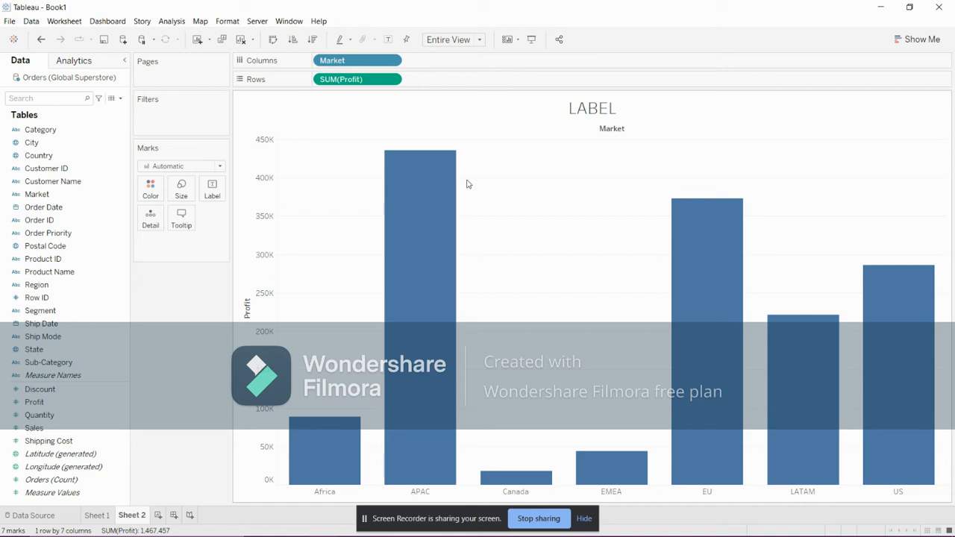
pyautogui.moveTo(388, 39)
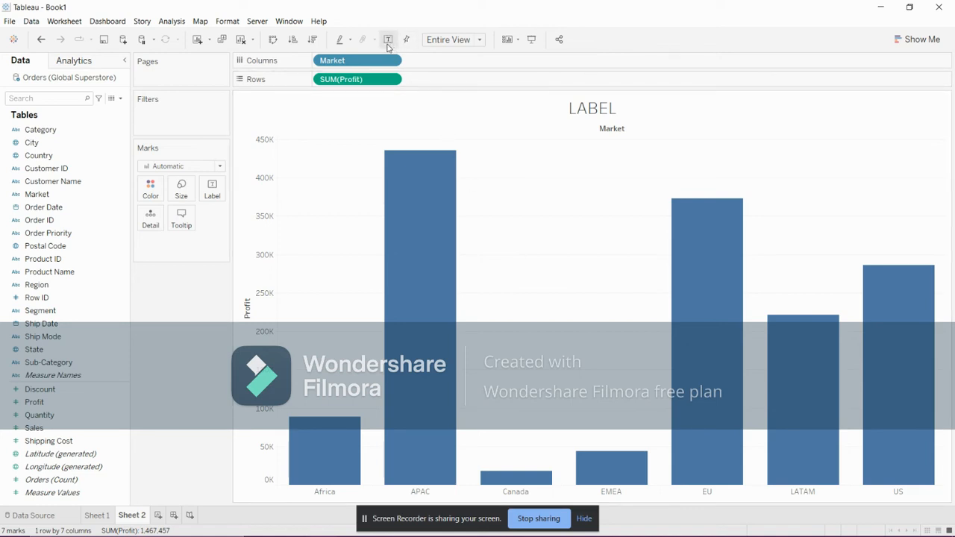
pyautogui.moveTo(388, 39)
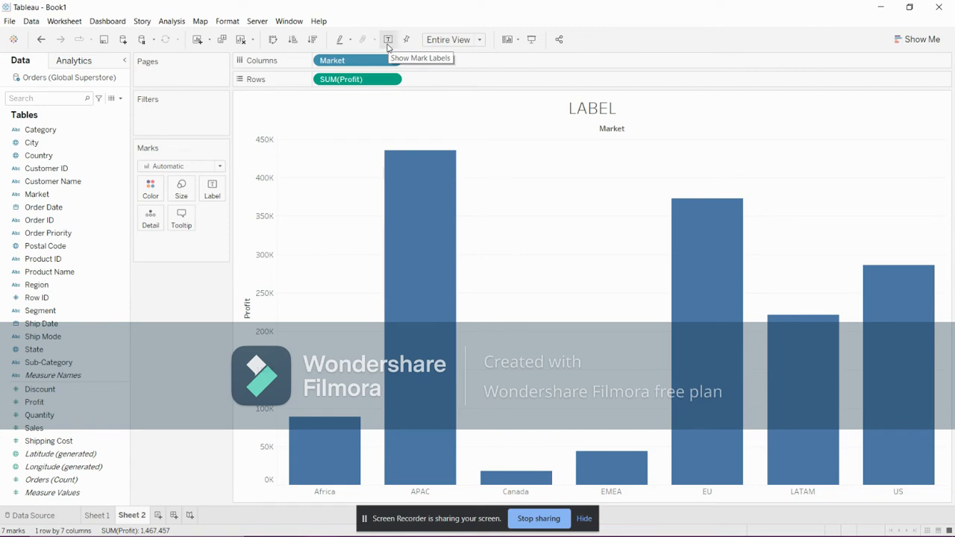
# Turn on mark labels so each market bar shows its profit value, e.g. 436,000 for APAC
pyautogui.click(388, 39)
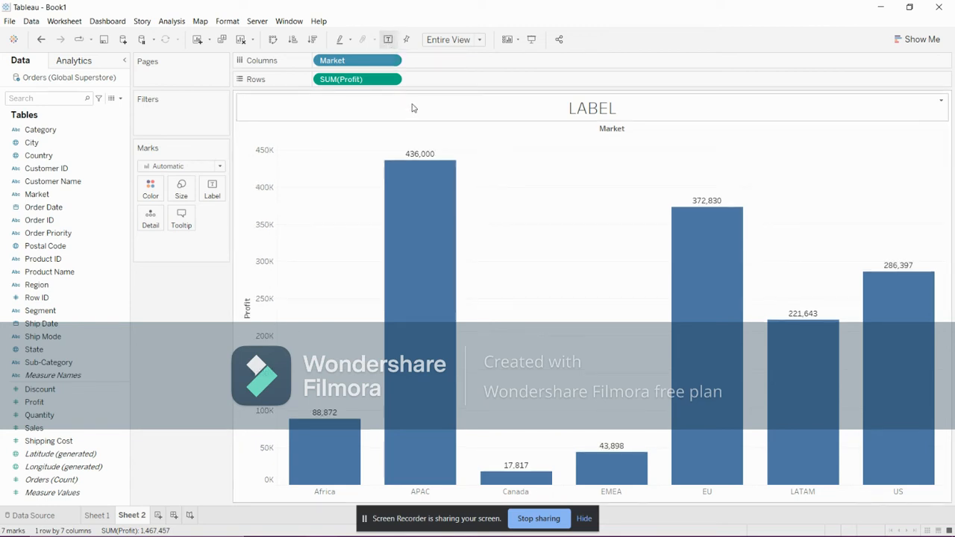
pyautogui.moveTo(707, 201)
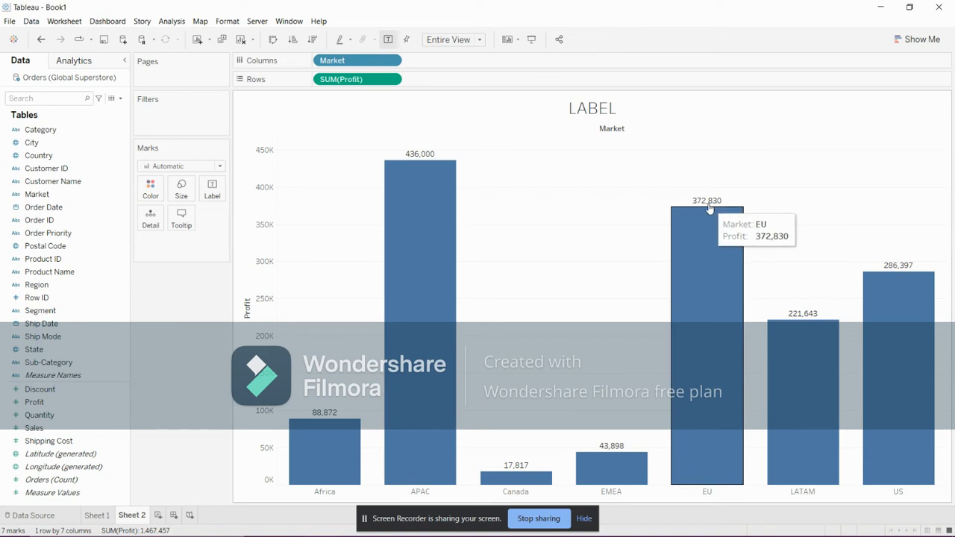
pyautogui.moveTo(328, 456)
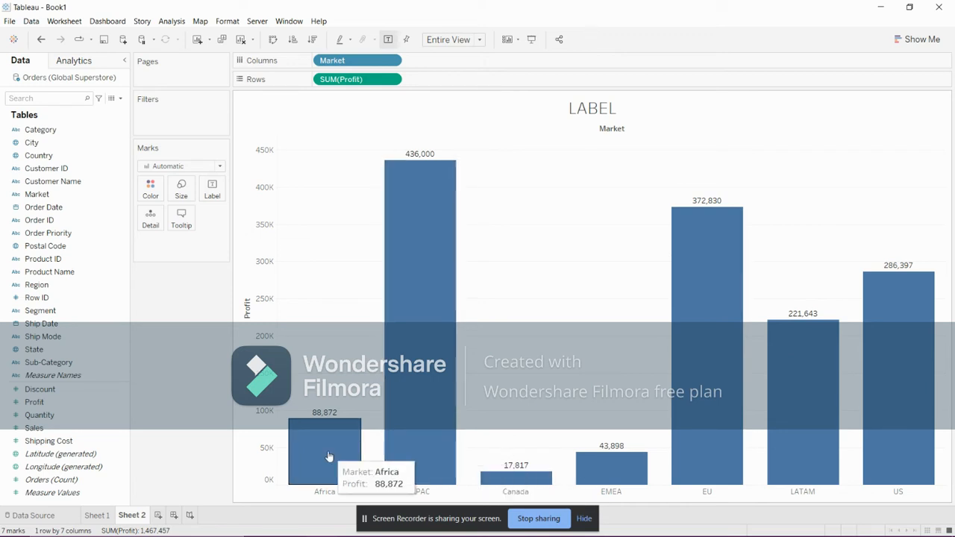
pyautogui.moveTo(316, 437)
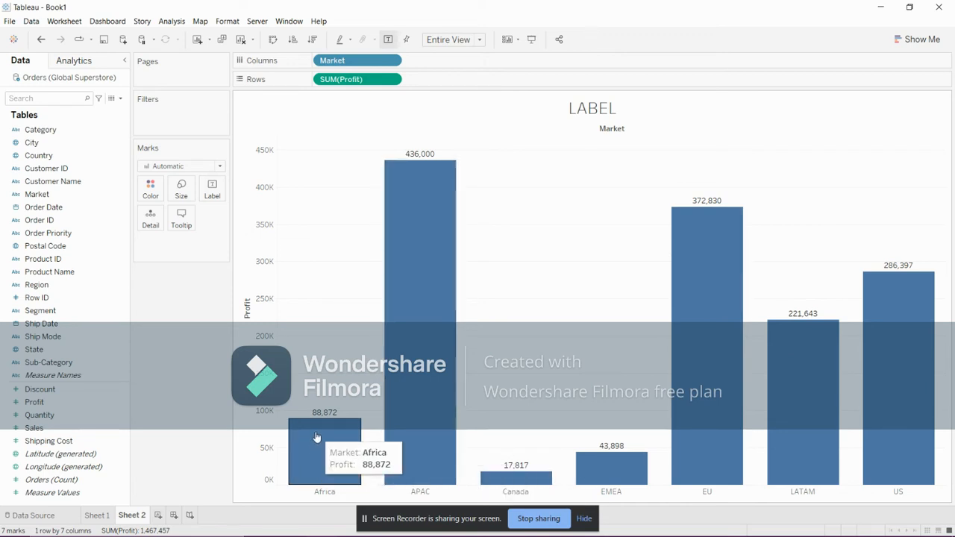
pyautogui.moveTo(342, 420)
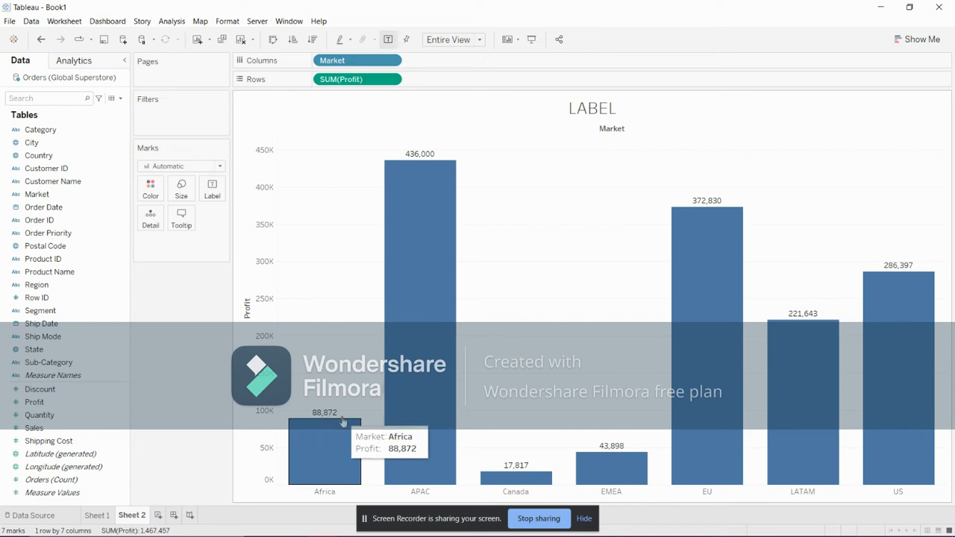
pyautogui.moveTo(516, 477)
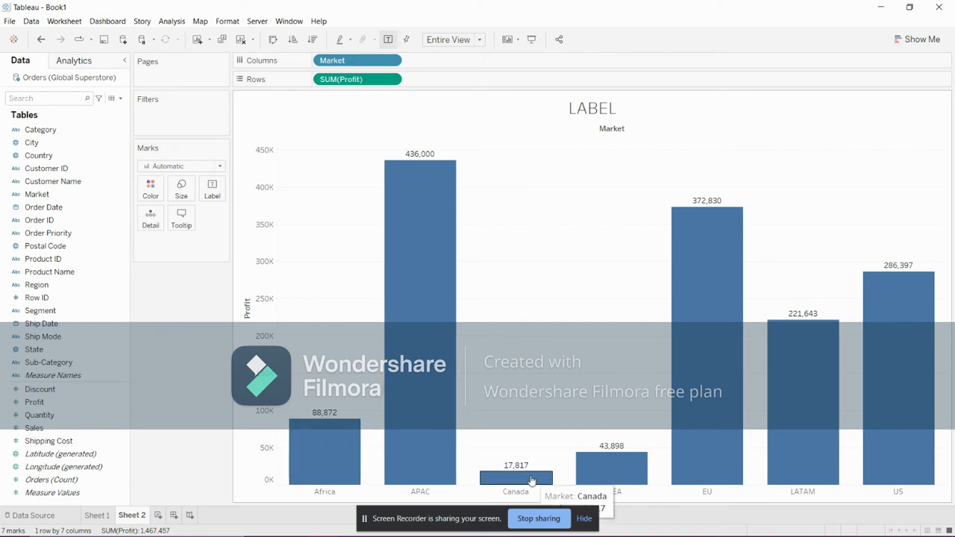
pyautogui.moveTo(516, 475)
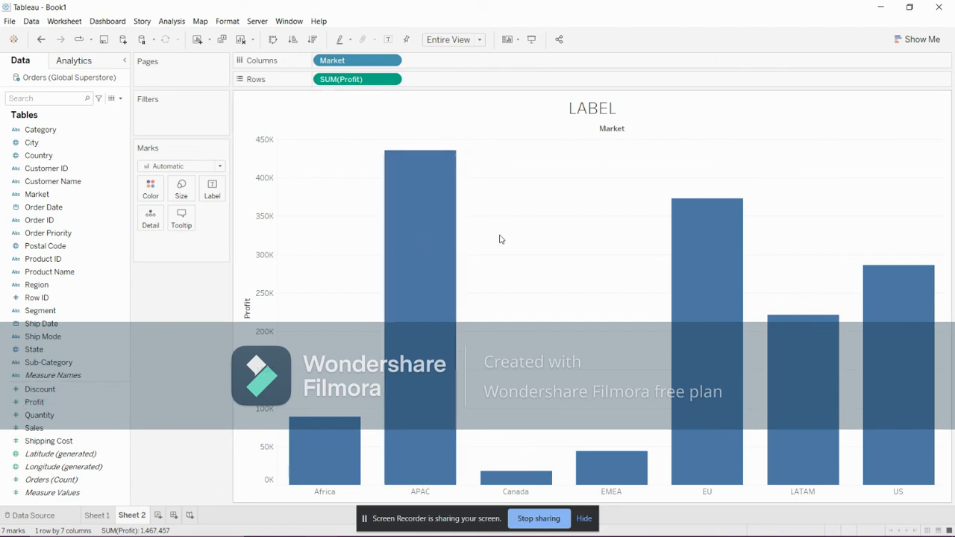
pyautogui.moveTo(591, 256)
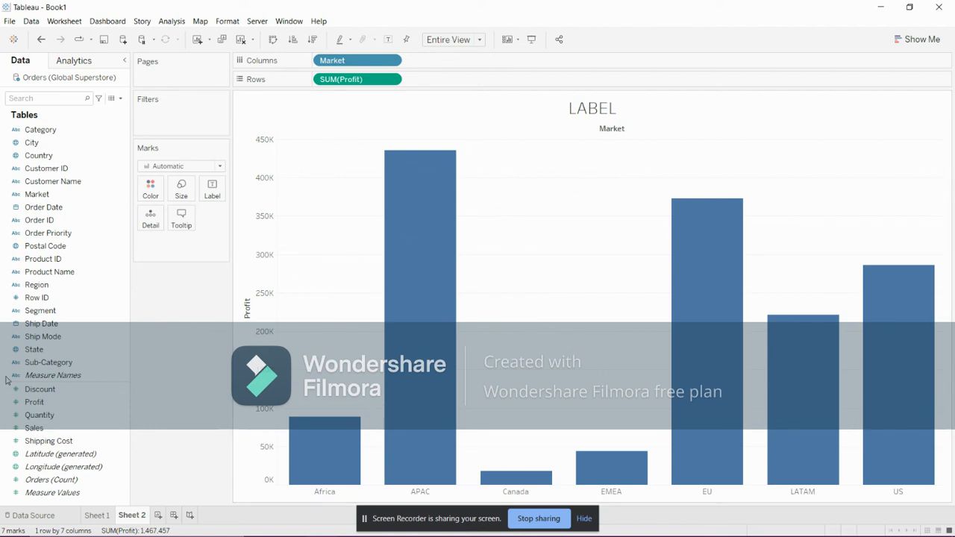
# Place Profit on the Label card so all seven market bars show summed profit again
pyautogui.click(34, 403)
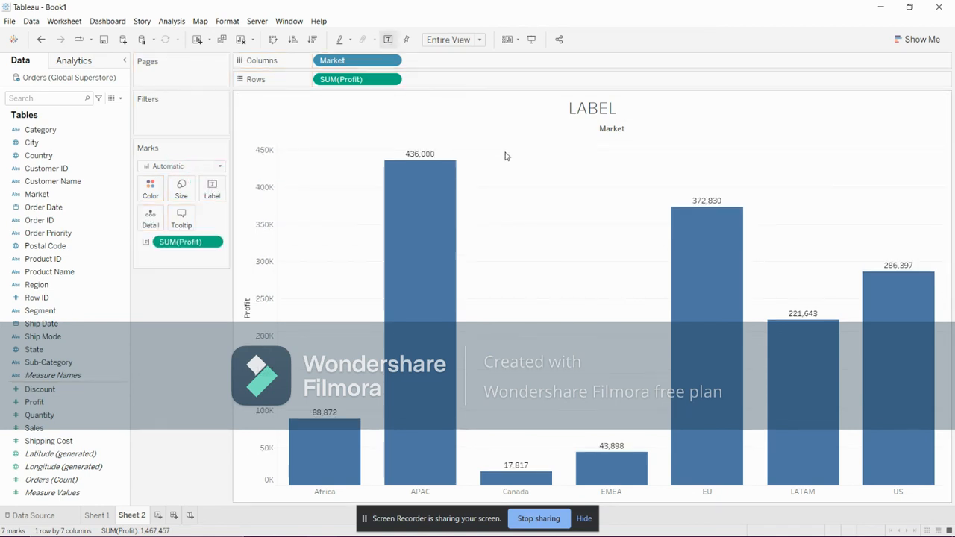
pyautogui.moveTo(561, 202)
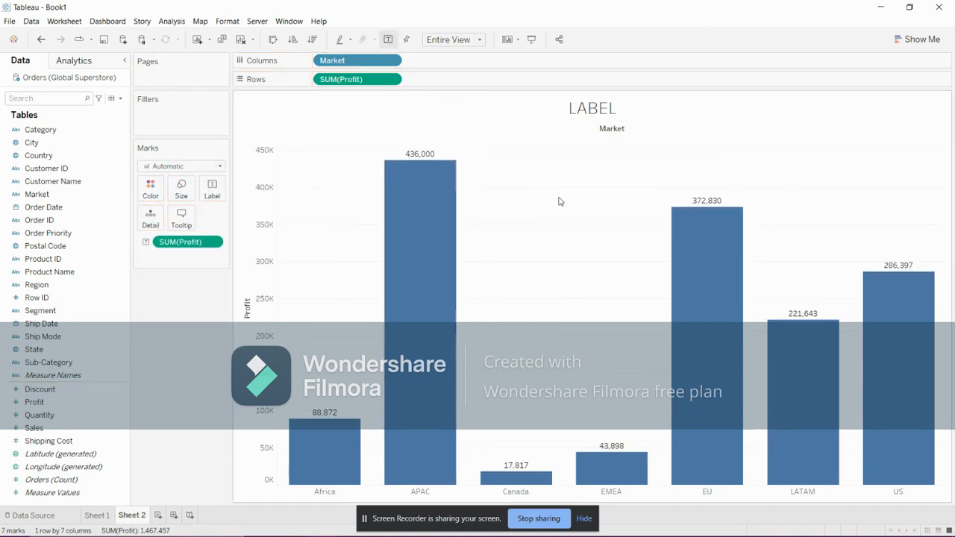
pyautogui.moveTo(420, 305)
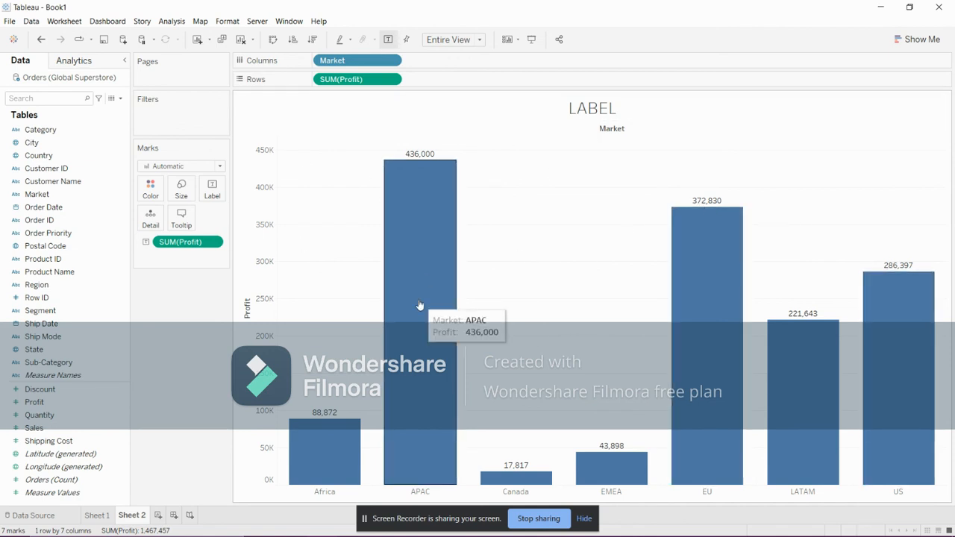
pyautogui.moveTo(534, 364)
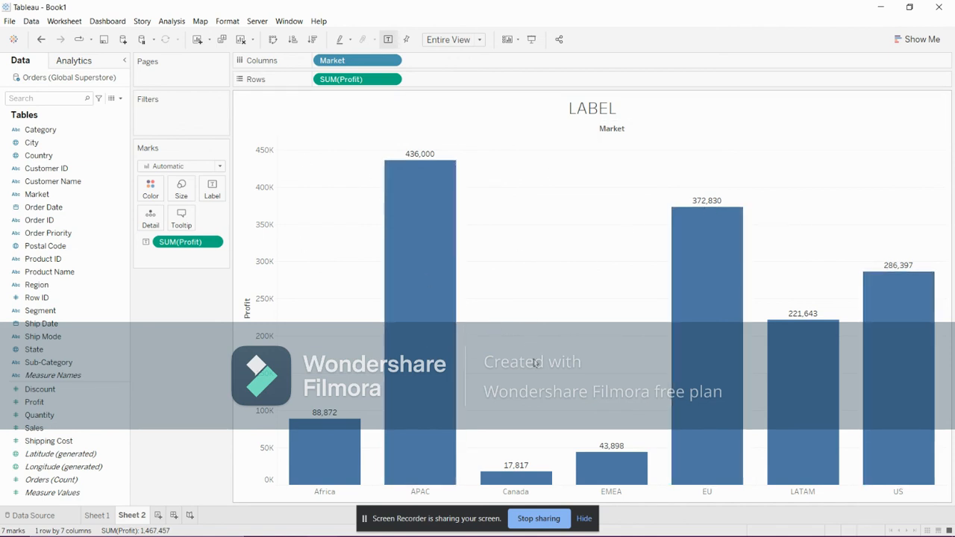